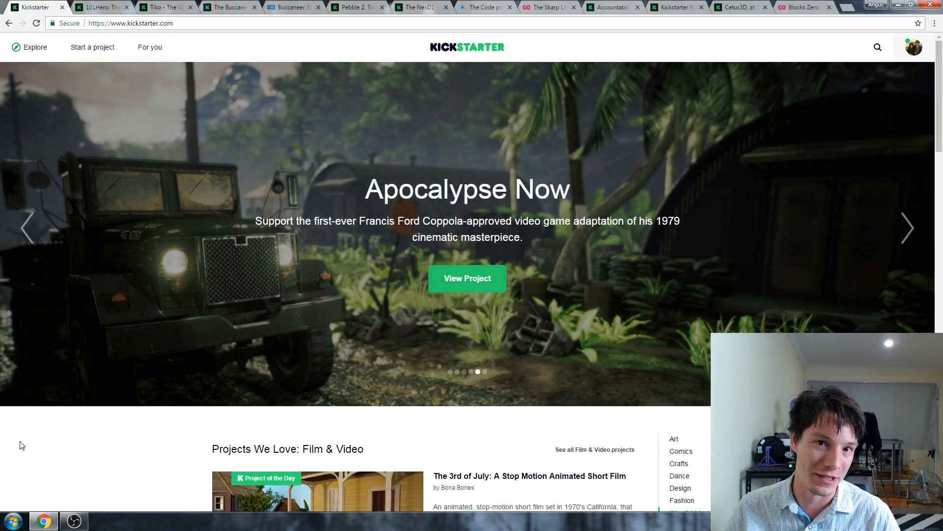
Switch to the Tiko 3D printer campaign and view the creator's reply in its comments.
left_click(162, 7)
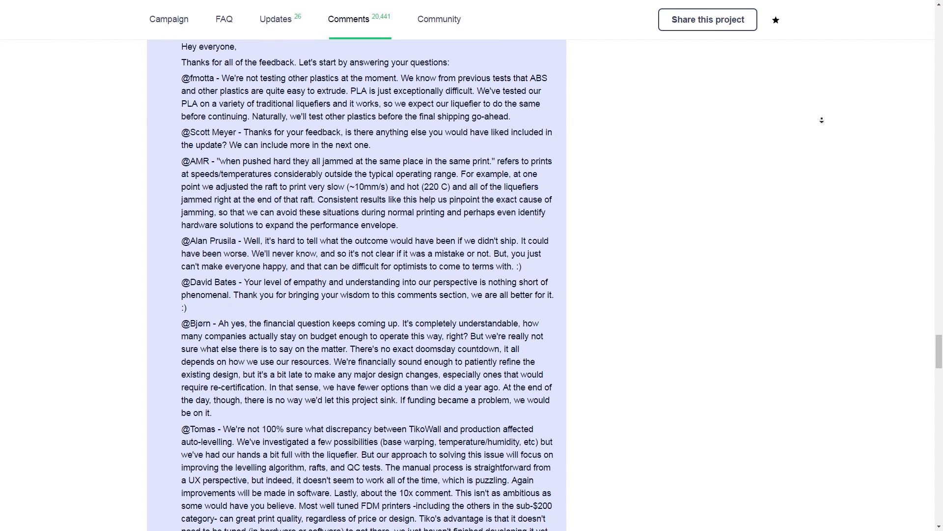
scroll("down", 3)
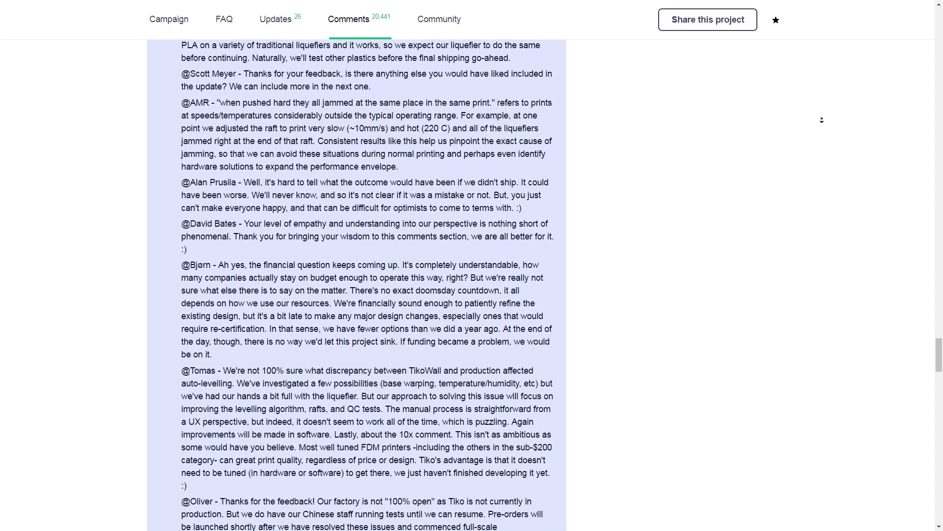
scroll("down", 3)
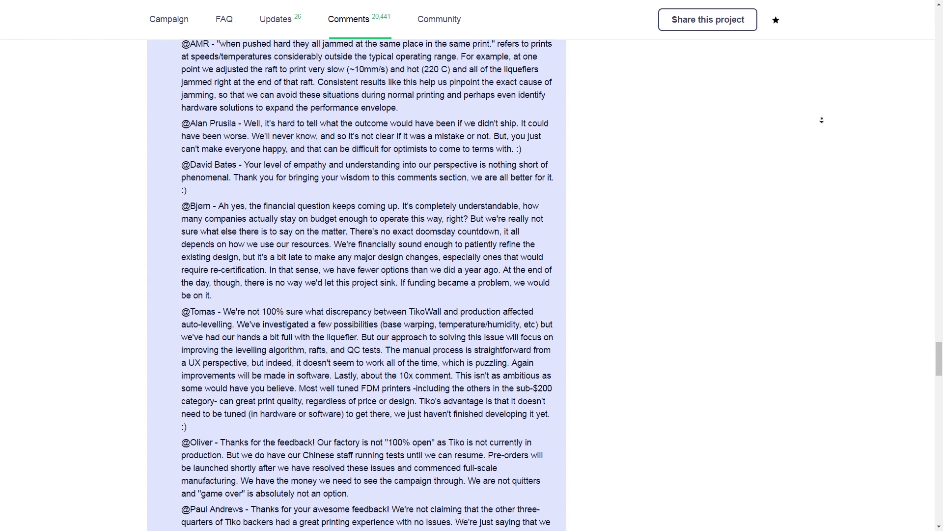
scroll("down", 3)
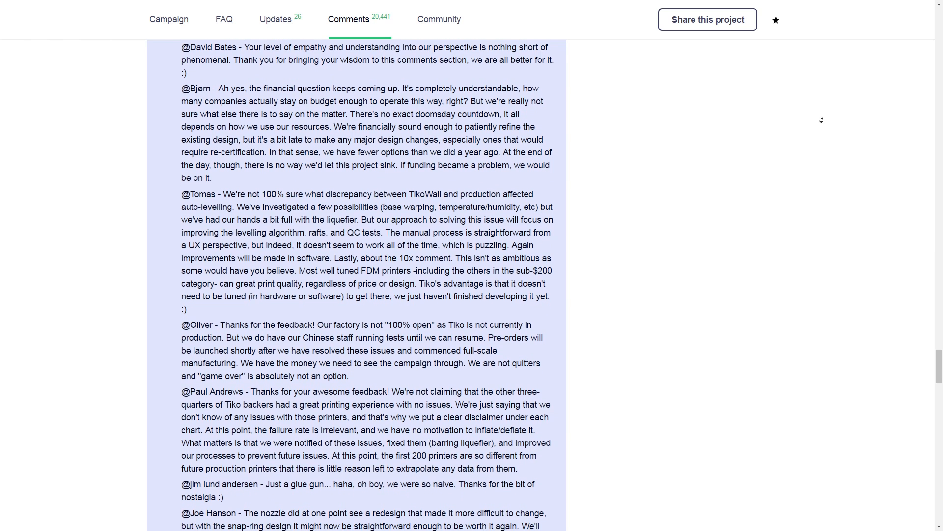
scroll("down", 3)
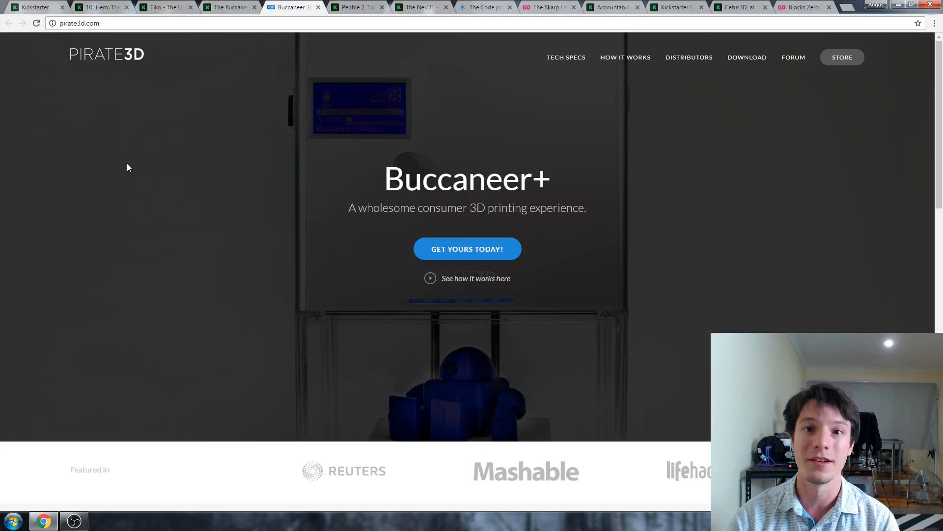
mouse_move(139, 159)
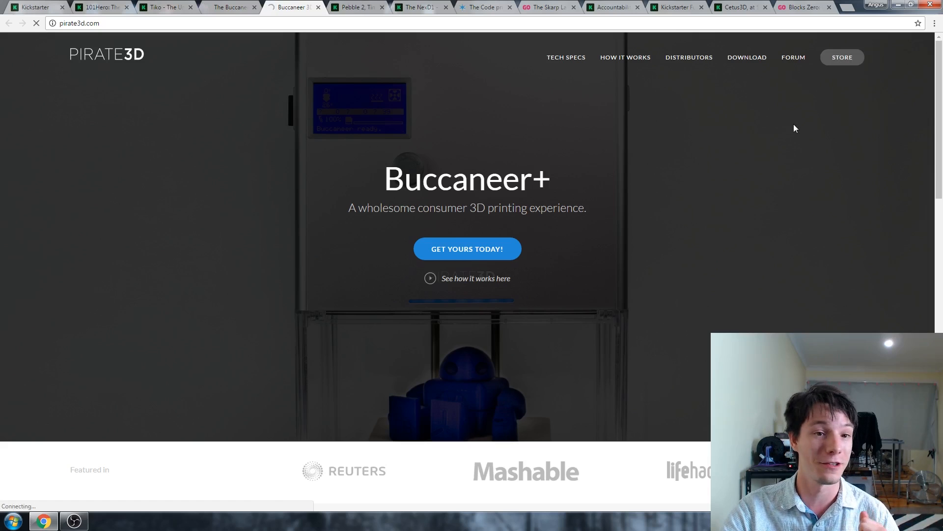
Go to shop.pirate3d.com via STORE, showing the Buccaneer+ at US$799 and replacement parts.
left_click(842, 57)
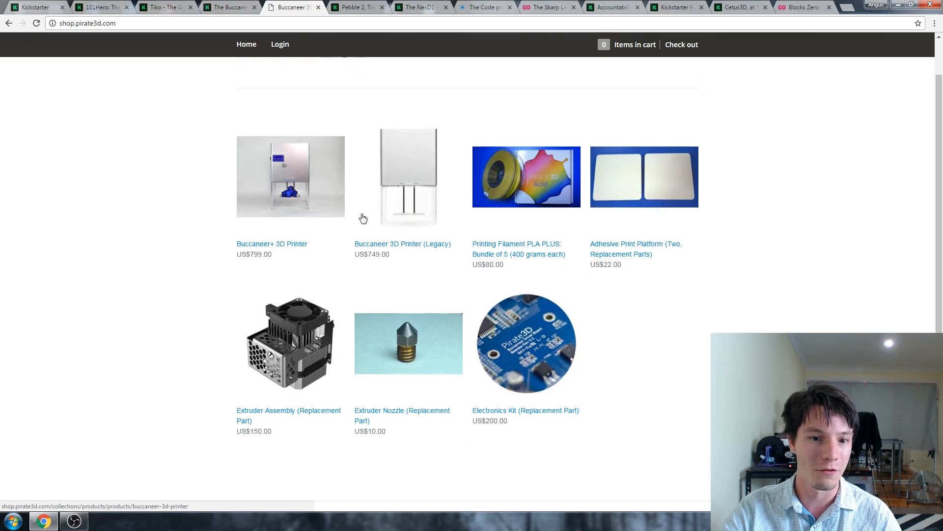
mouse_move(103, 179)
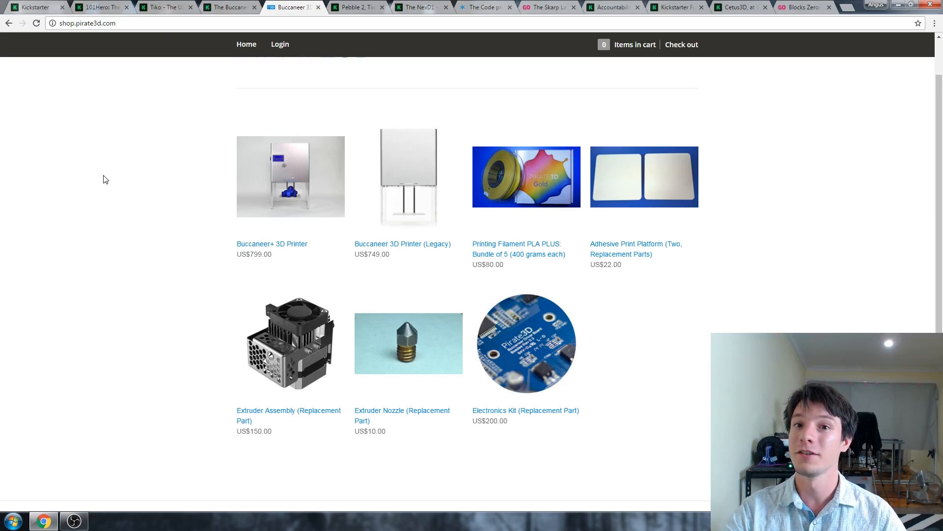
Switch to the Buccaneer Kickstarter campaign and show its backer comments.
left_click(229, 7)
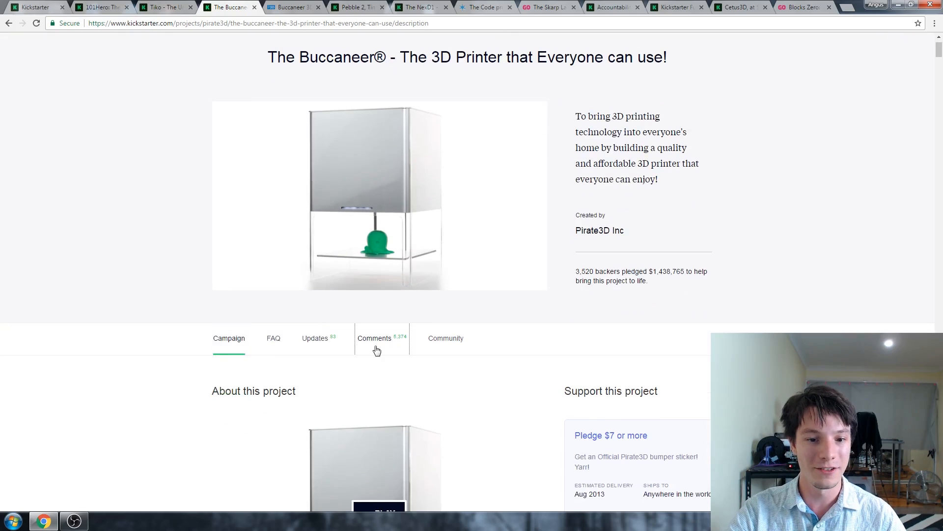
left_click(374, 337)
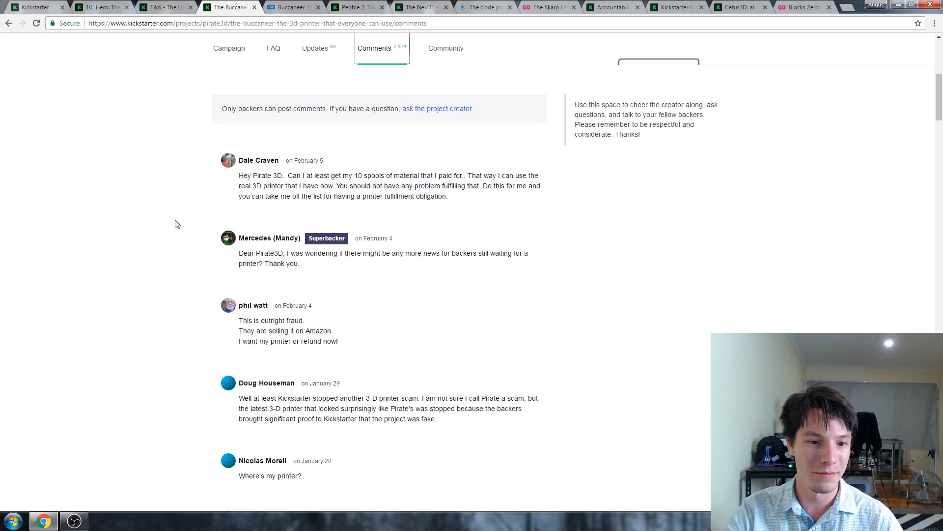
mouse_move(373, 334)
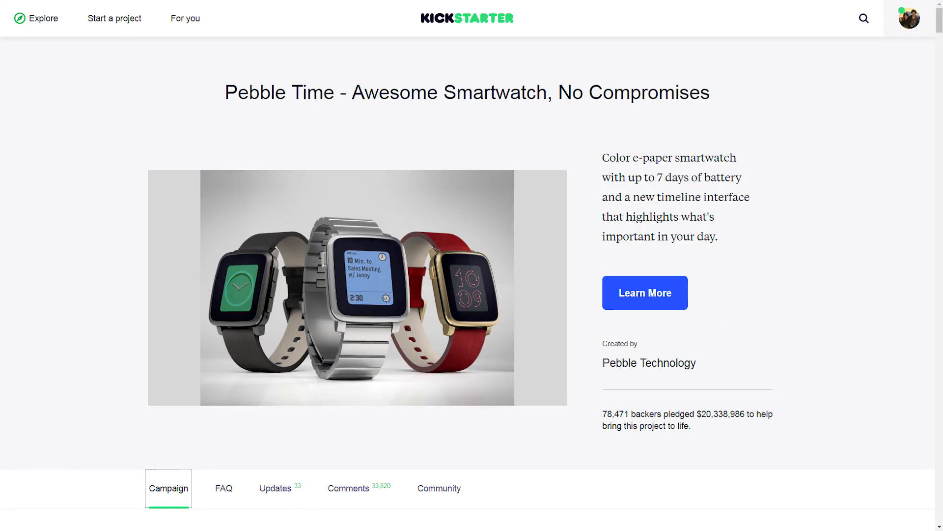
scroll("up", 3)
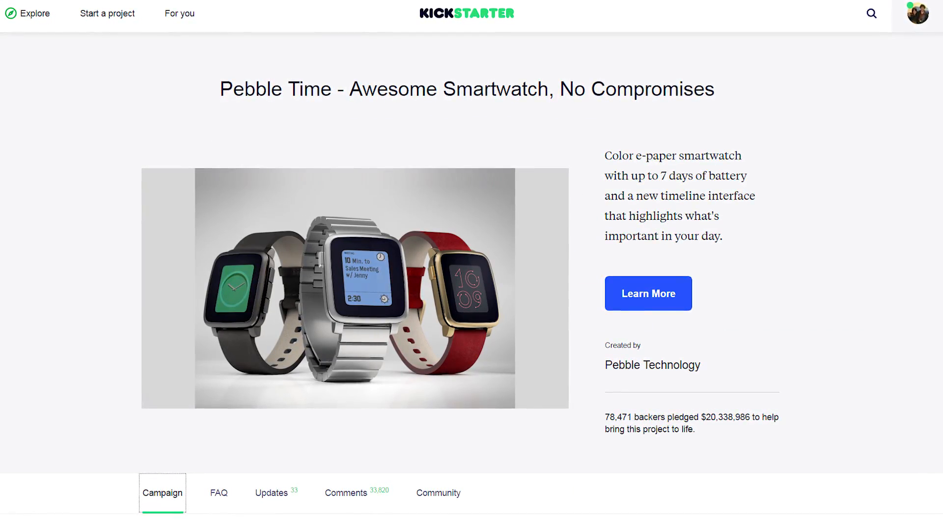
scroll("up", 3)
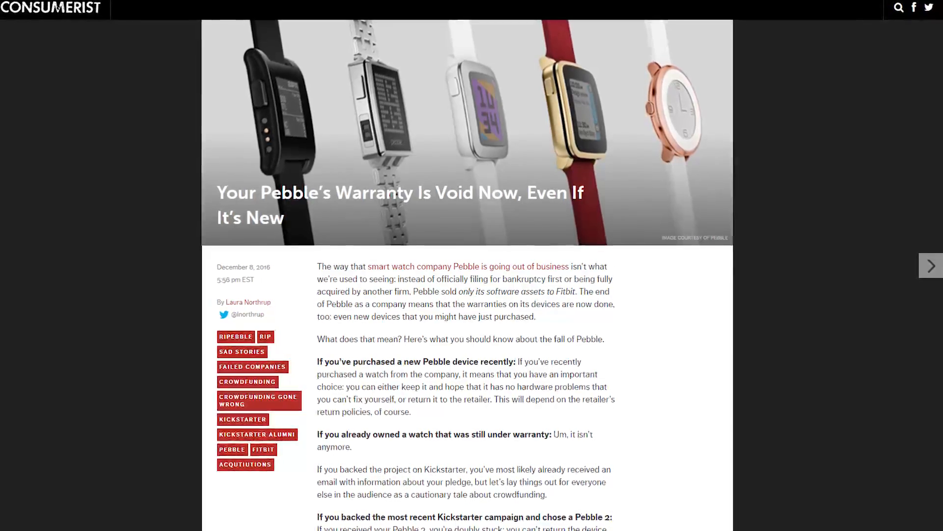
scroll("down", 3)
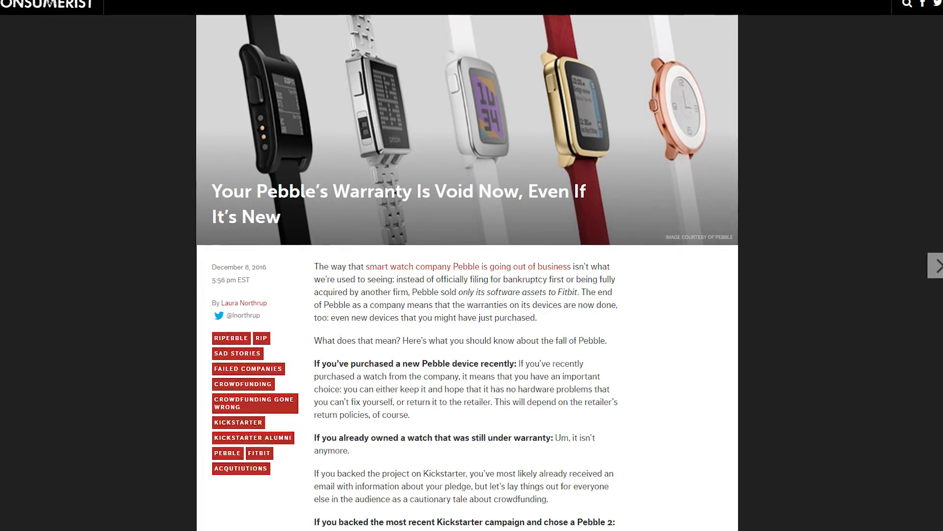
left_click(295, 7)
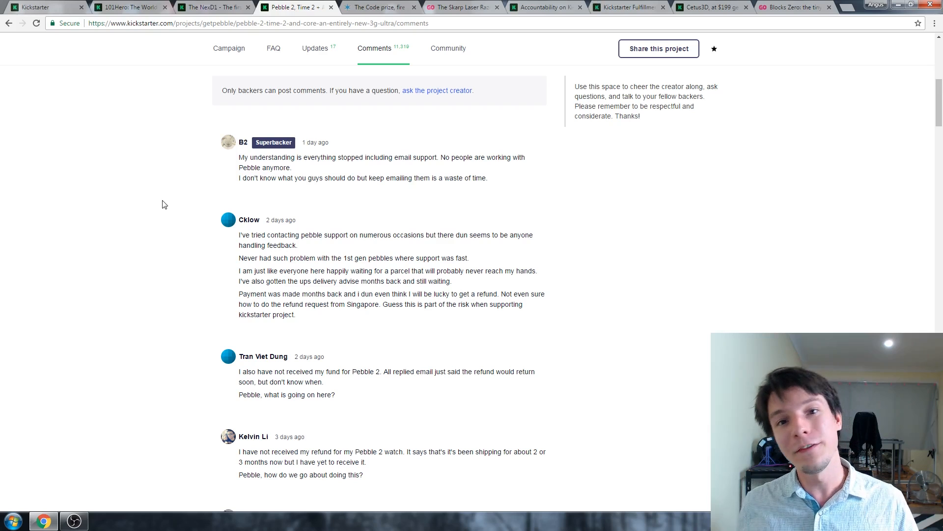
scroll("up", 3)
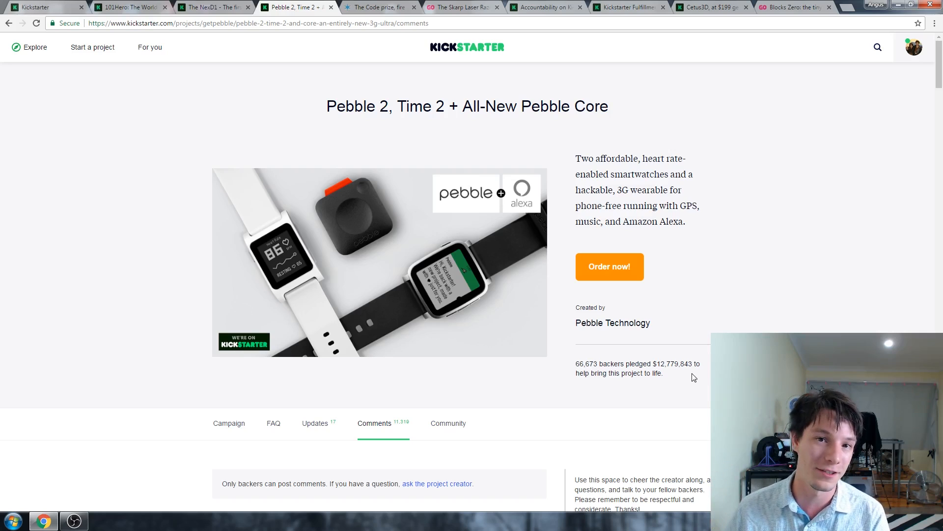
mouse_move(55, 148)
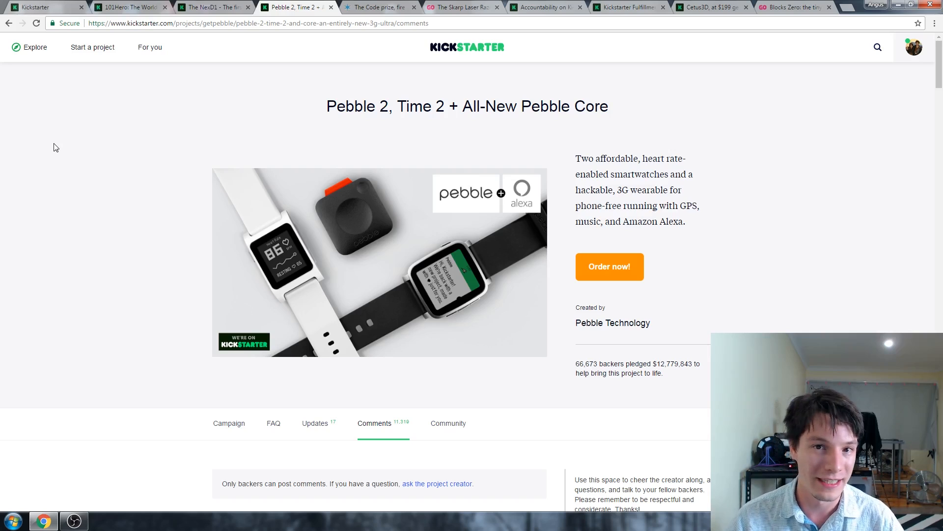
Switch to the NexD1 project and scroll to Update #3 'High resolution photos and more'.
left_click(214, 7)
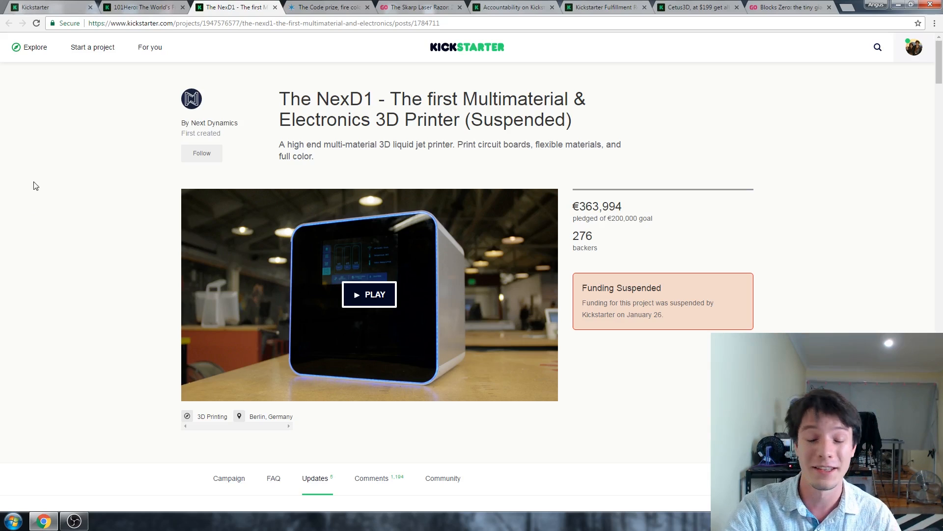
scroll("down", 3)
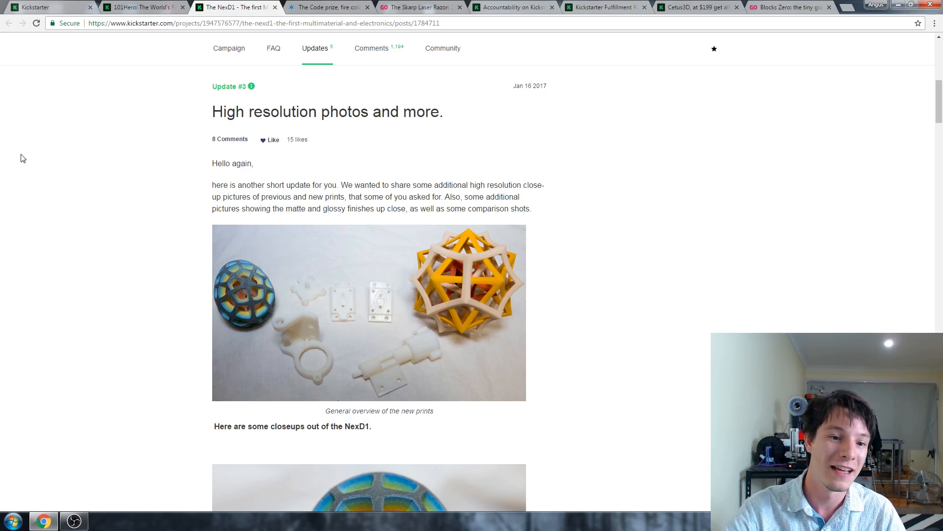
mouse_move(475, 248)
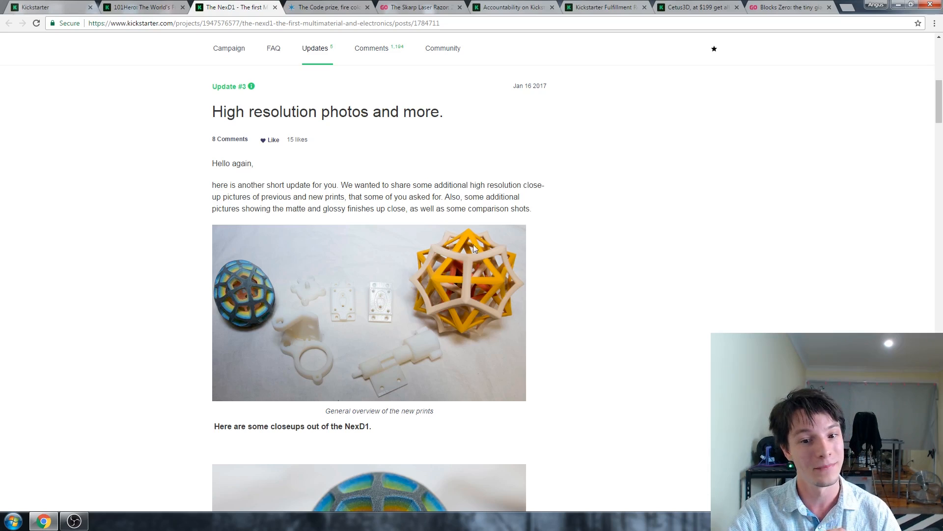
mouse_move(432, 240)
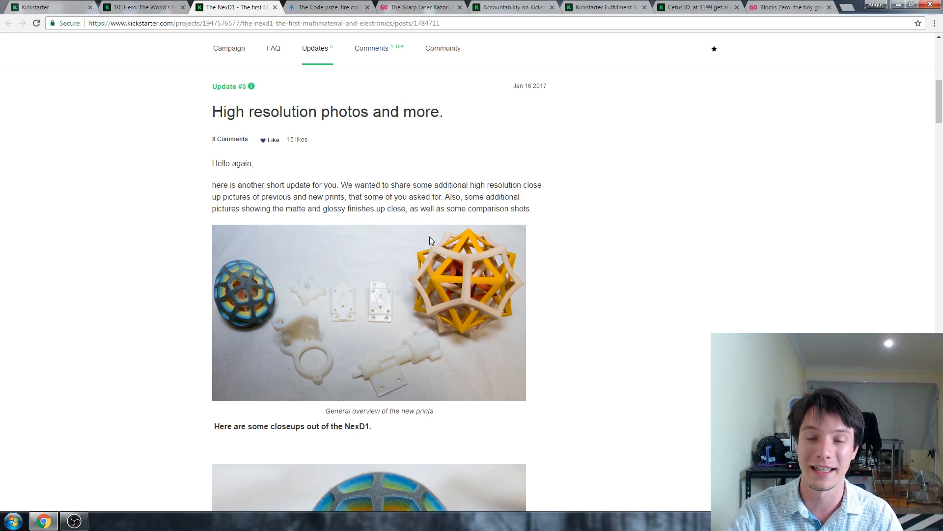
mouse_move(363, 98)
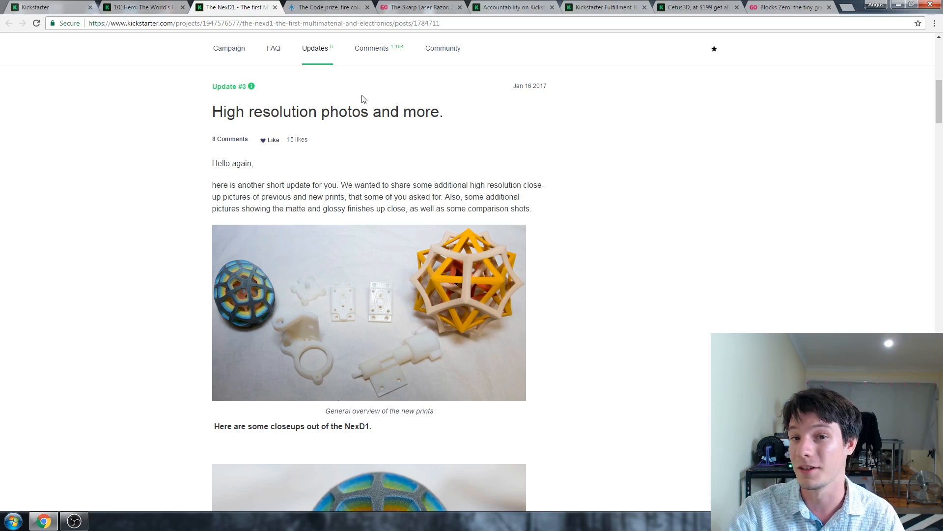
Switch to the Shapeways page for Bathsheba's 'The Code prize, fire colour' at $41.18 AUD.
left_click(328, 7)
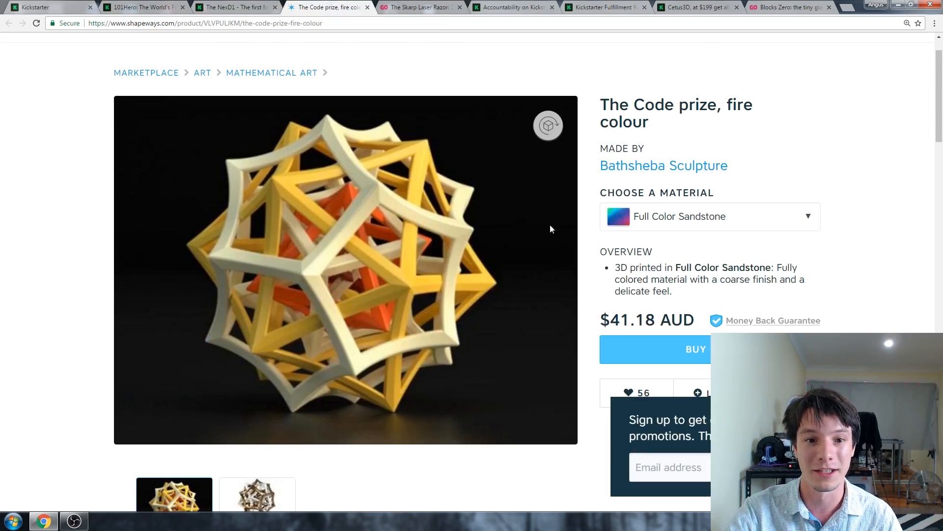
mouse_move(370, 72)
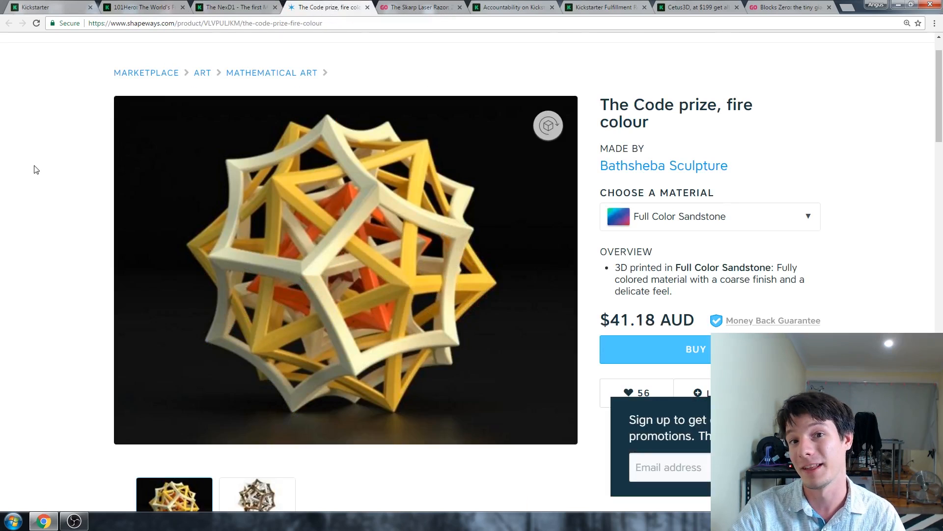
Return to the NexD1 project and scroll up to its suspended header with €363,994 pledged.
left_click(235, 7)
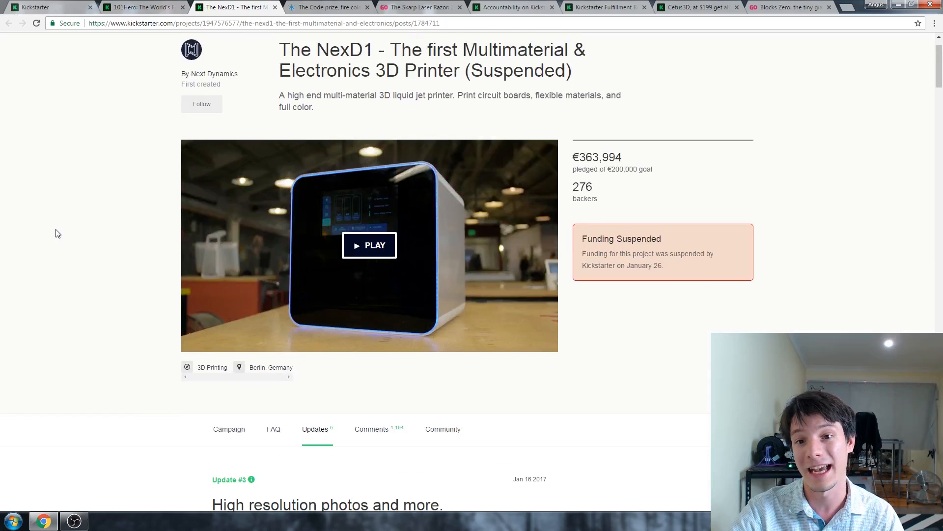
scroll("up", 3)
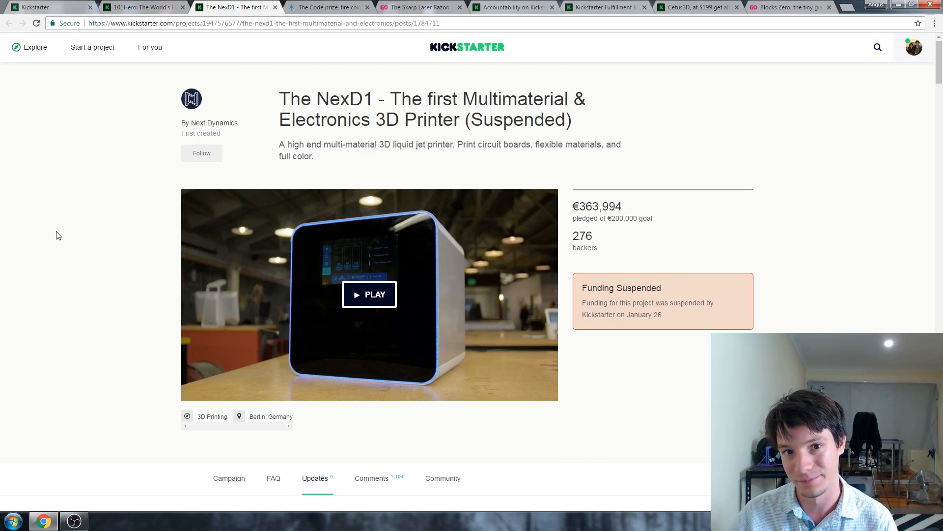
View the suspended Skarp Laser Razor campaign from the top, then close the Indiegogo Skarp page.
left_click(422, 7)
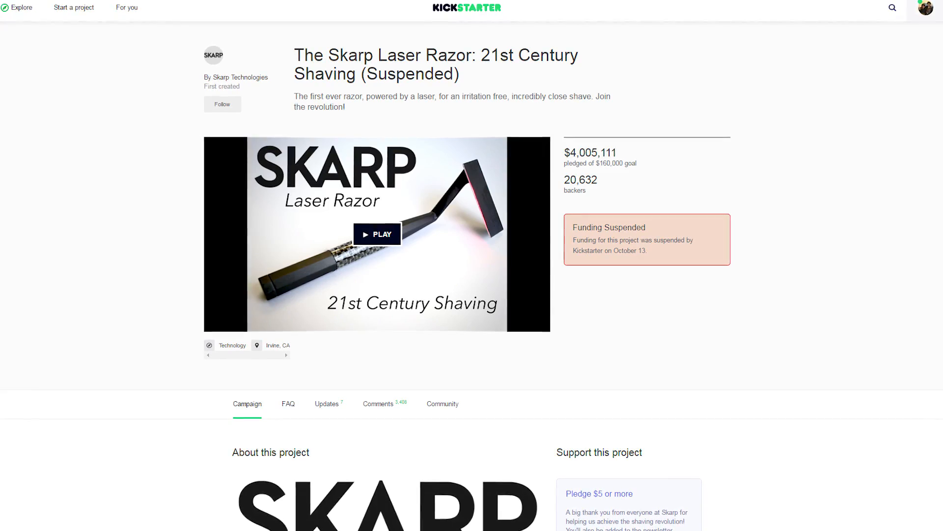
scroll("up", 3)
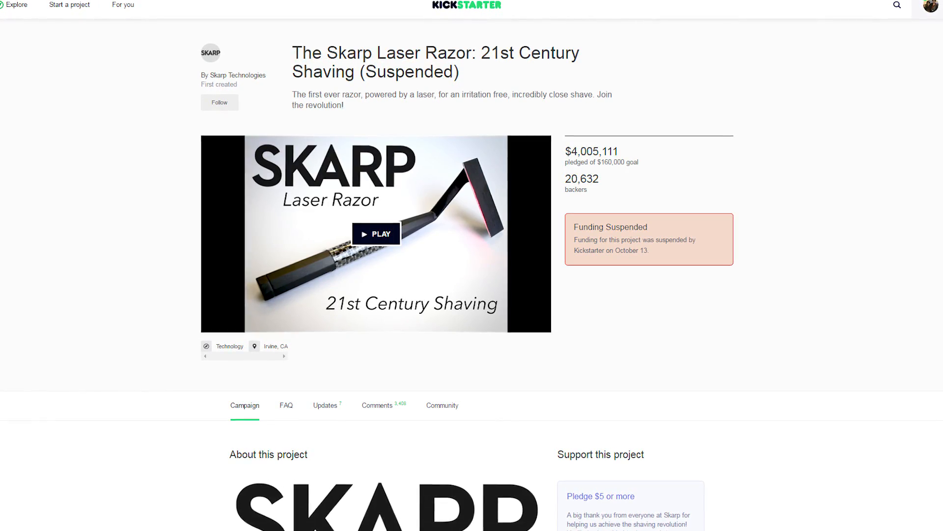
scroll("up", 3)
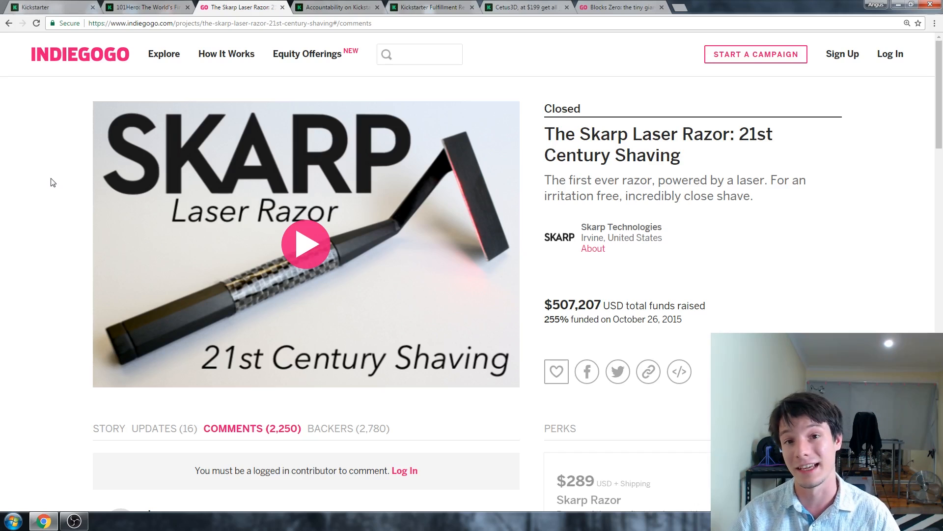
left_click(241, 7)
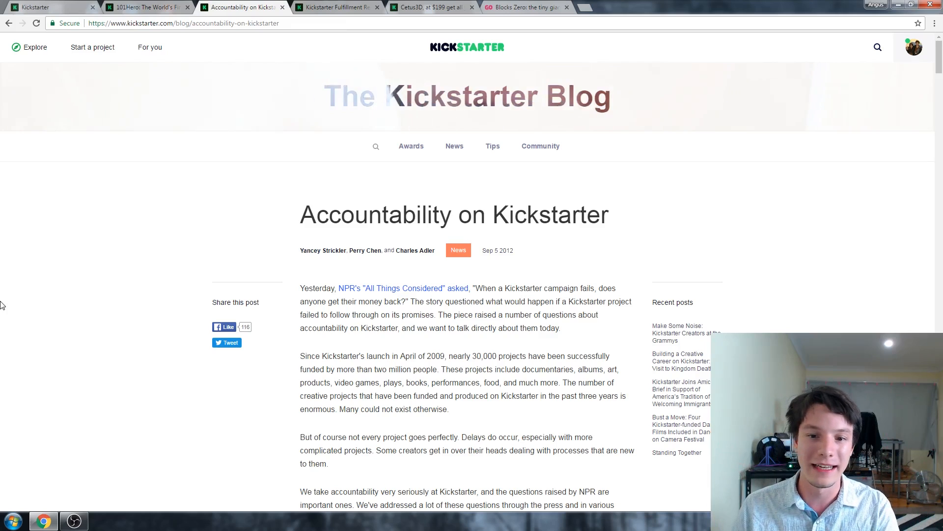
mouse_move(27, 246)
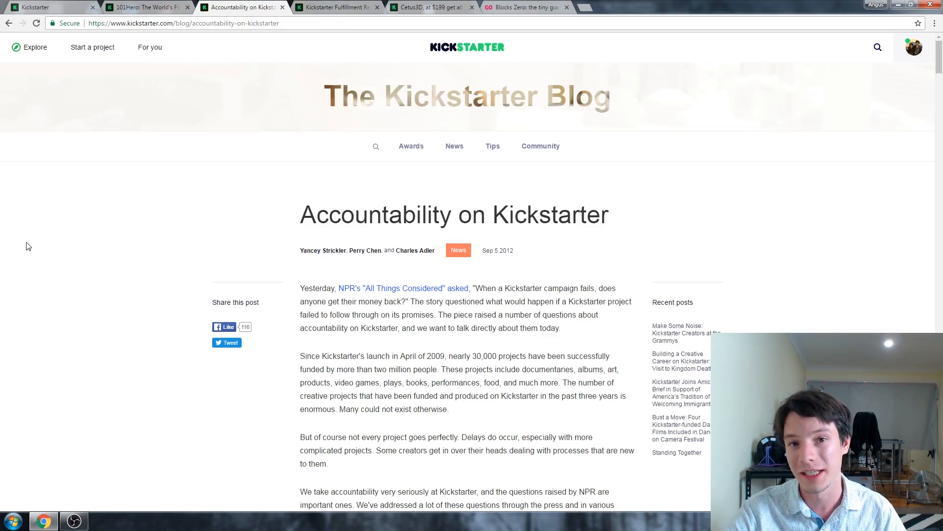
Scroll the Accountability post down to its FAQ on creator responsibility and project delays.
scroll("down", 3)
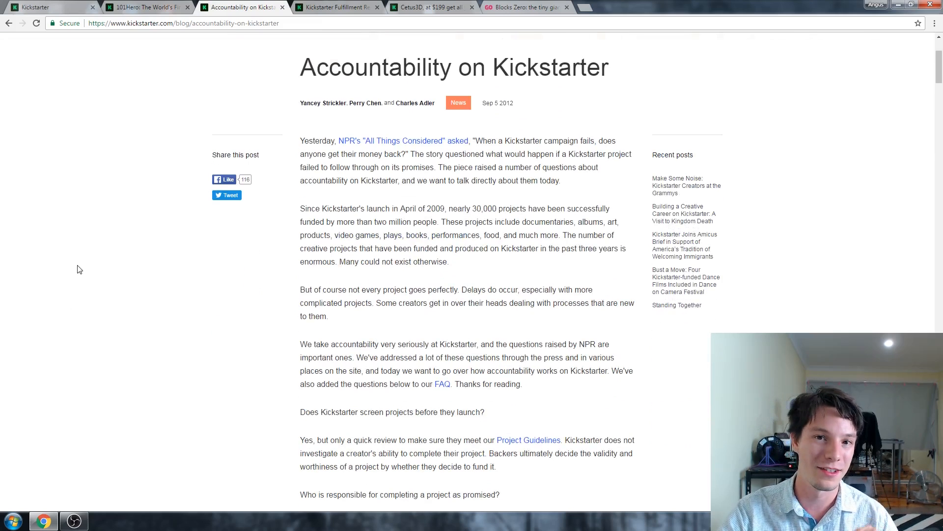
scroll("down", 3)
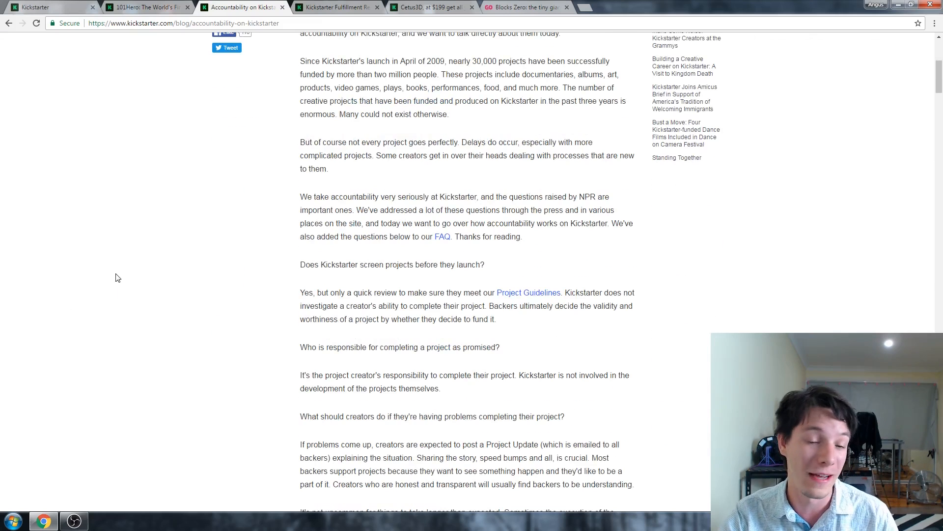
scroll("down", 3)
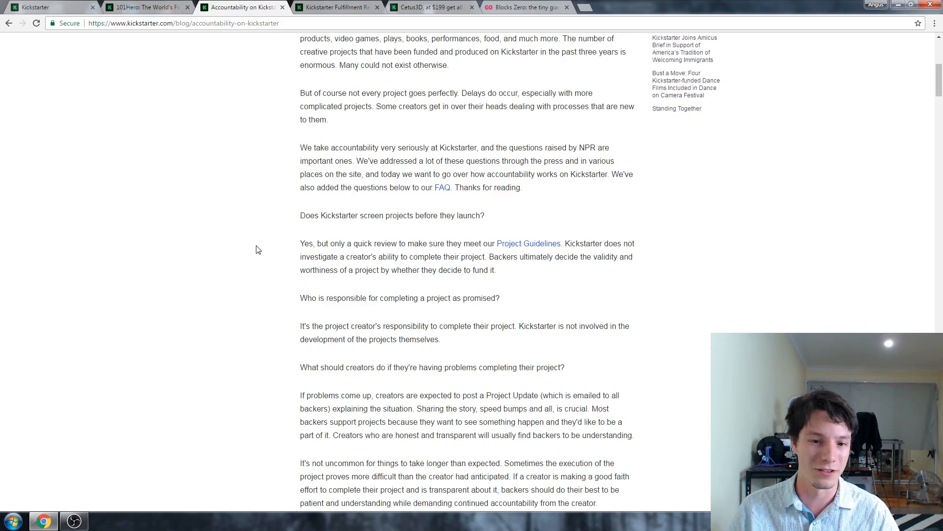
Scroll further to the answers on creators' legal obligation to fulfil and why Kickstarter cannot refund.
scroll("down", 3)
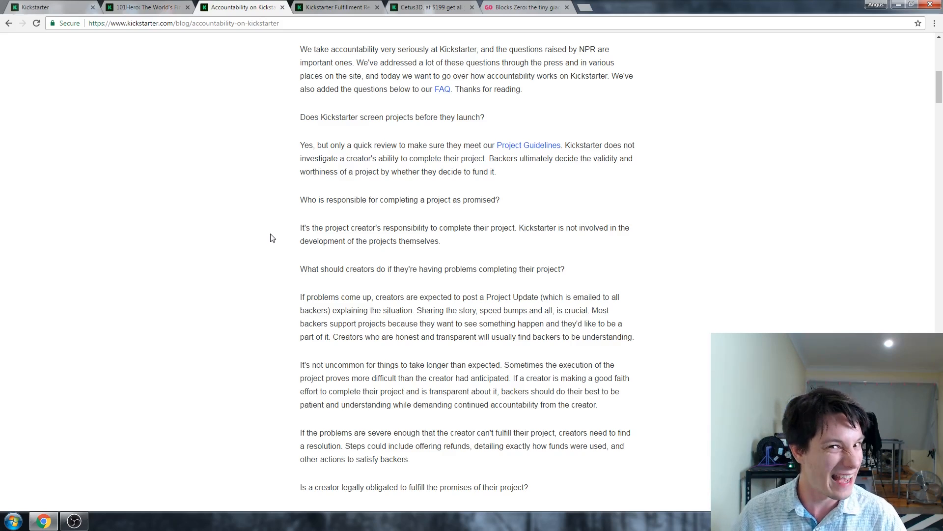
scroll("down", 3)
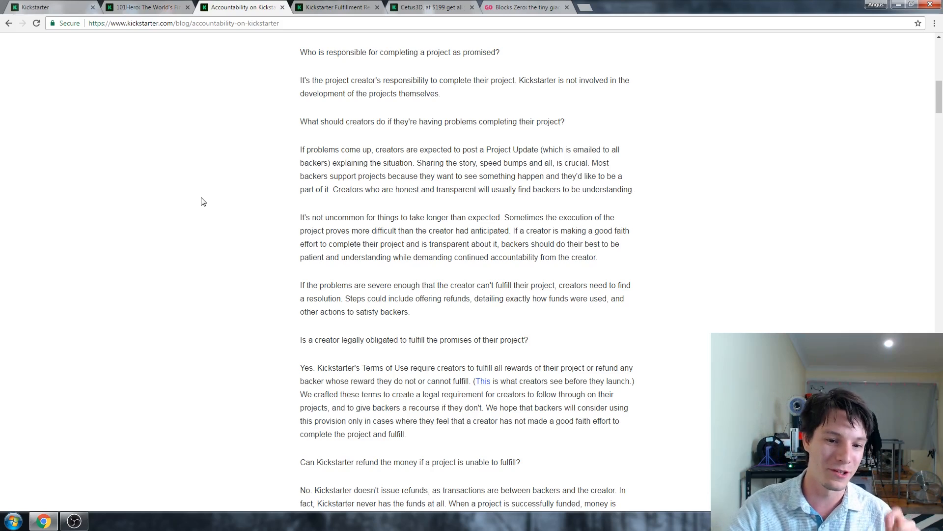
scroll("down", 3)
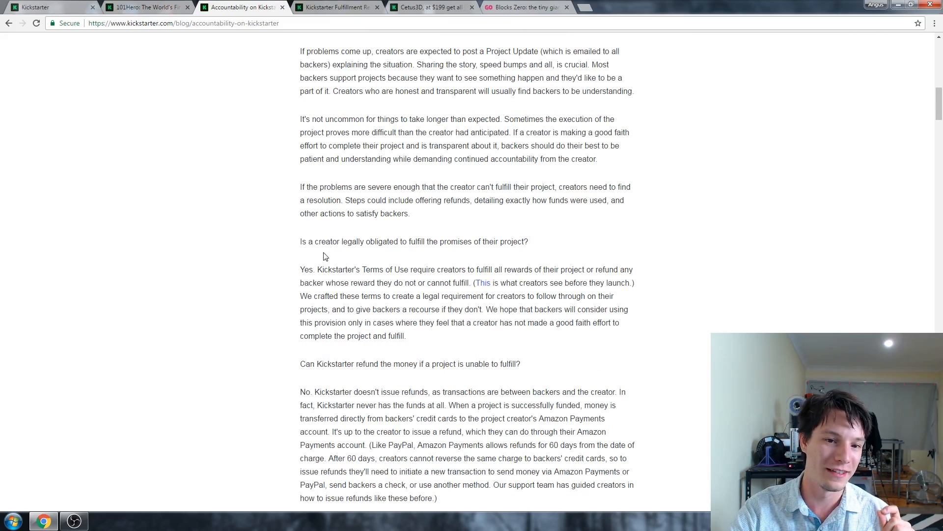
mouse_move(492, 257)
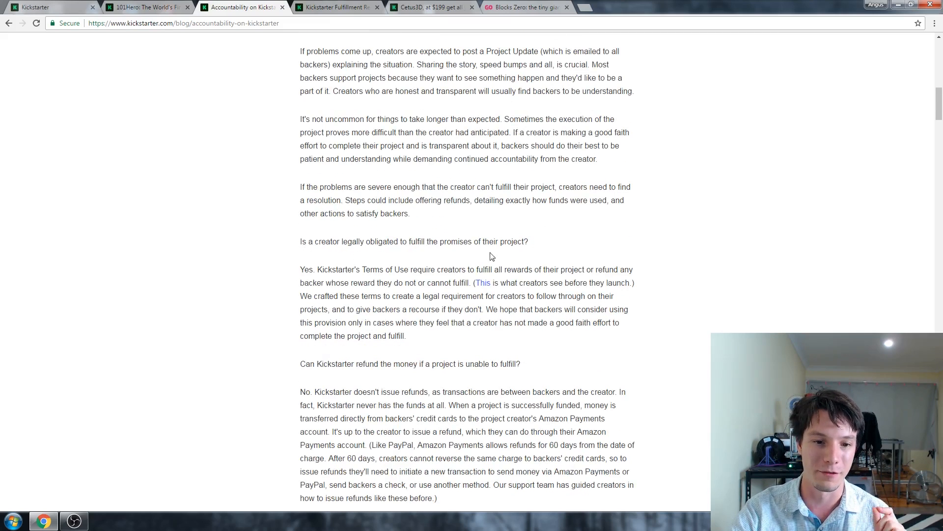
mouse_move(251, 276)
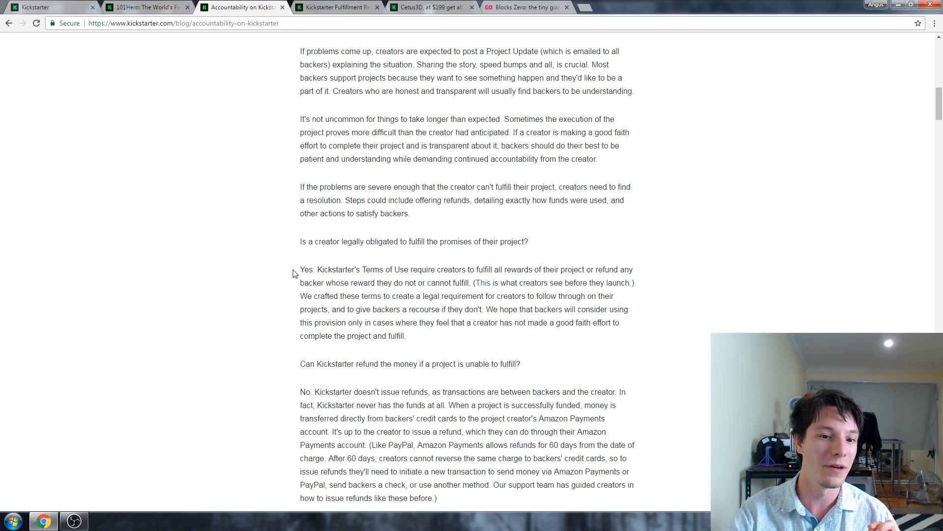
mouse_move(277, 274)
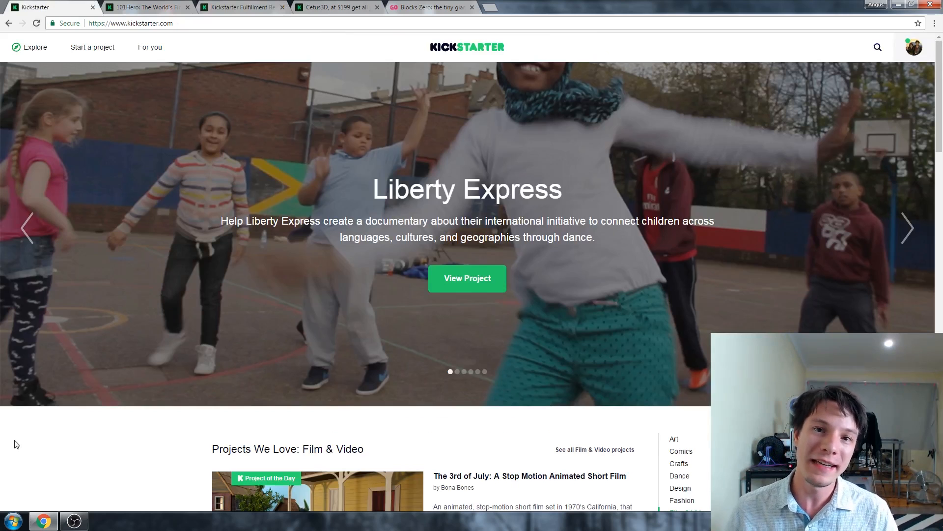
left_click(909, 228)
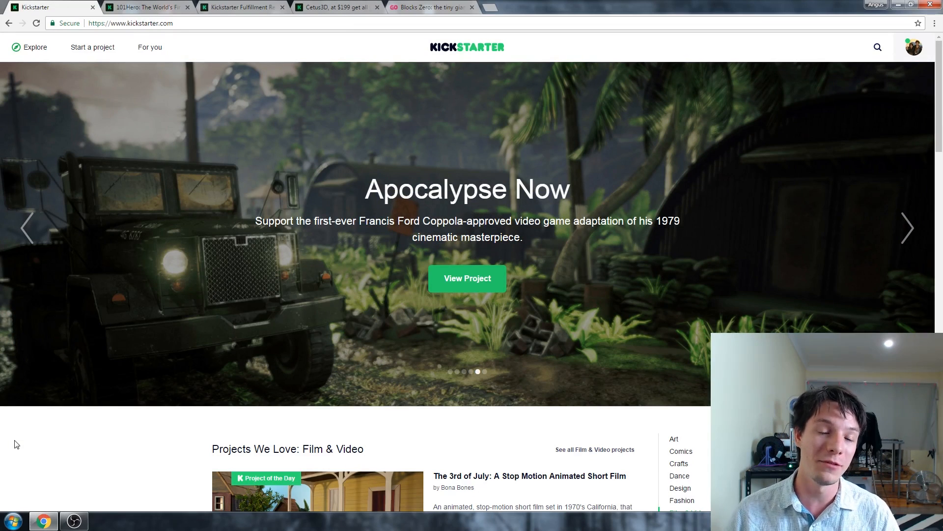
left_click(907, 227)
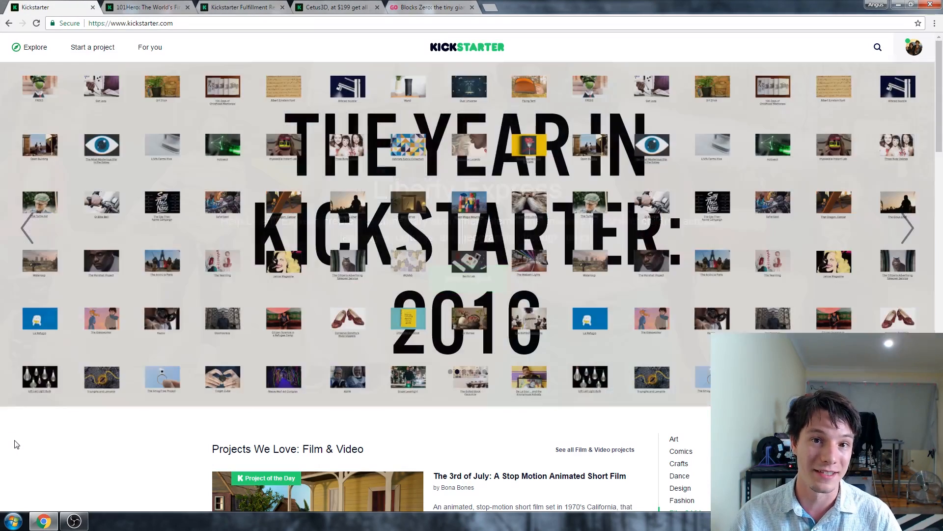
Switch to the Cetus3D campaign and scroll to About this project and the $199 Super Early Bird pledge.
left_click(334, 7)
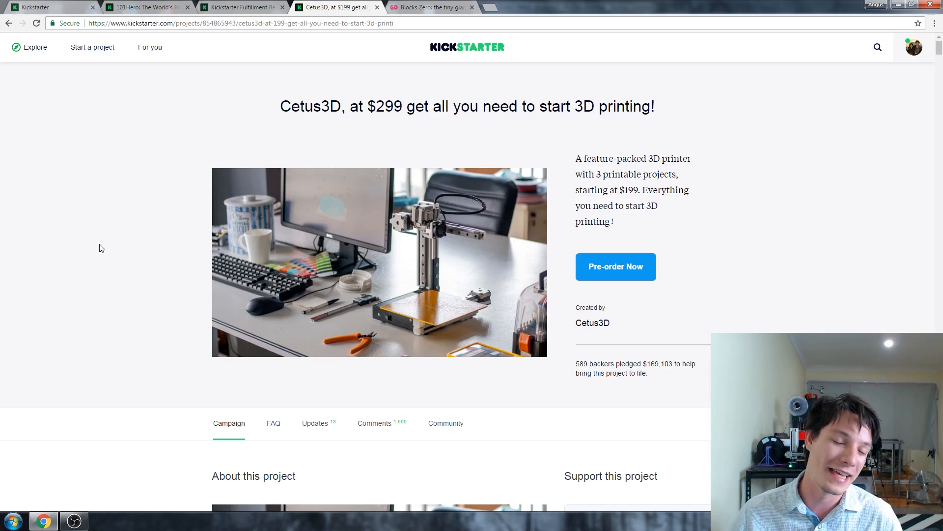
scroll("down", 3)
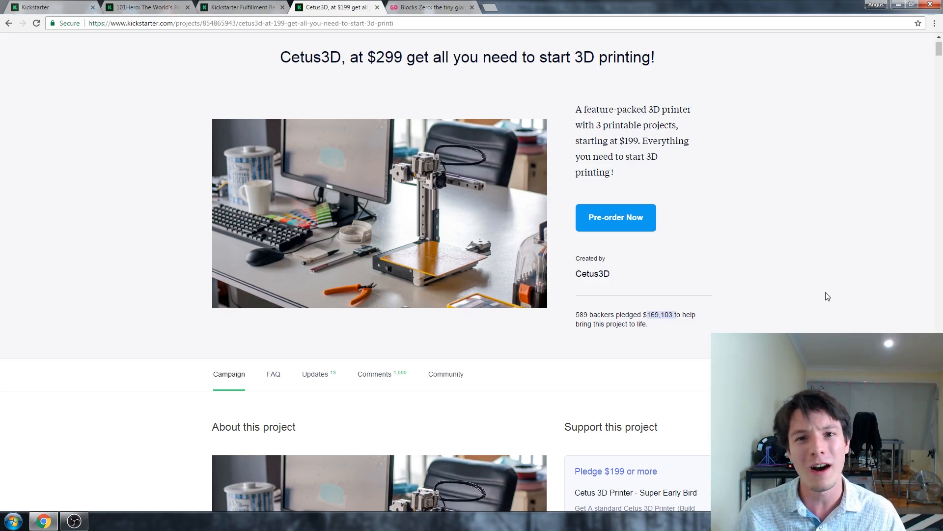
scroll("down", 3)
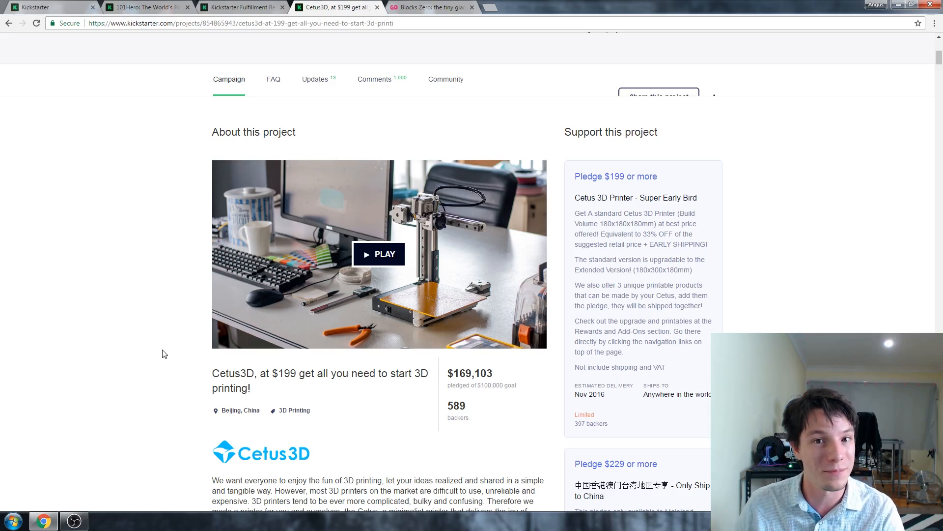
Return to the top of the Cetus3D page before moving to the Blocks Zero Indiegogo campaign.
scroll("up", 3)
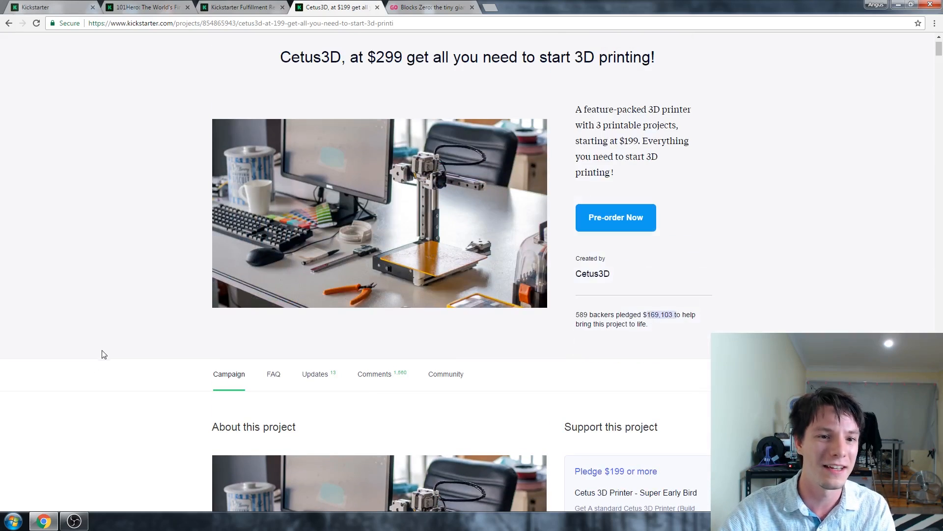
scroll("up", 3)
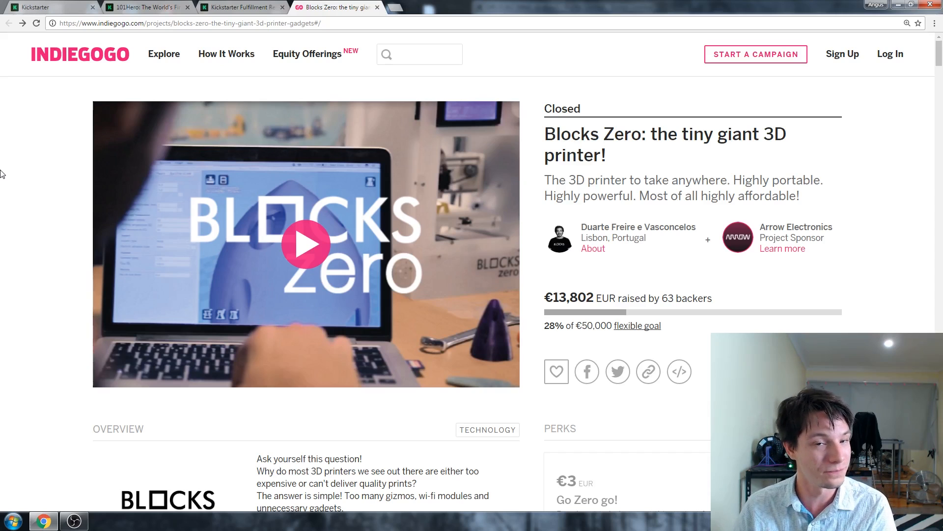
Leave the Blocks Zero Indiegogo page and bring up the 101Hero Kickstarter comments tab.
scroll("down", 3)
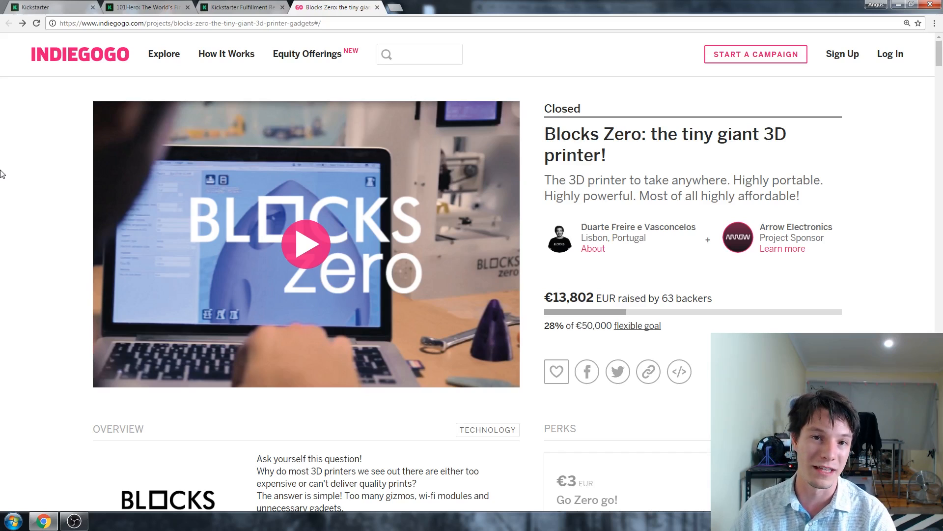
left_click(145, 7)
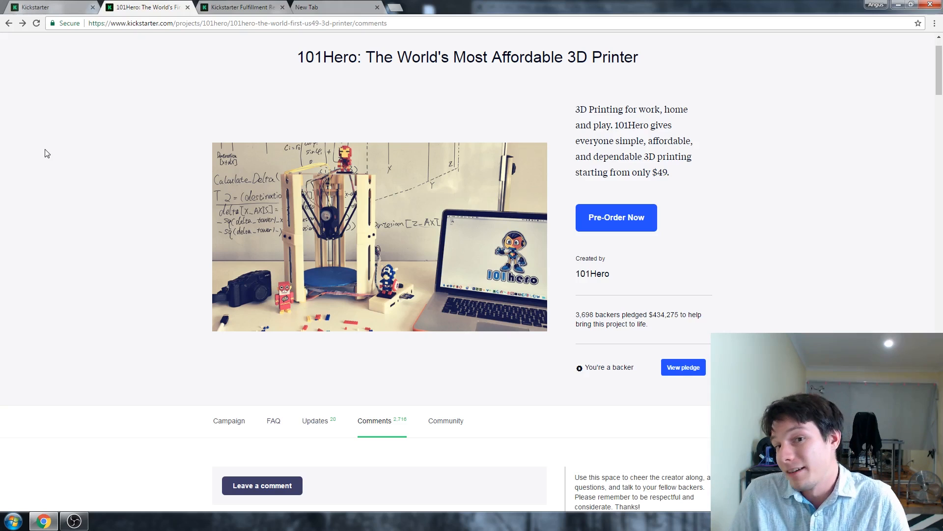
scroll("down", 3)
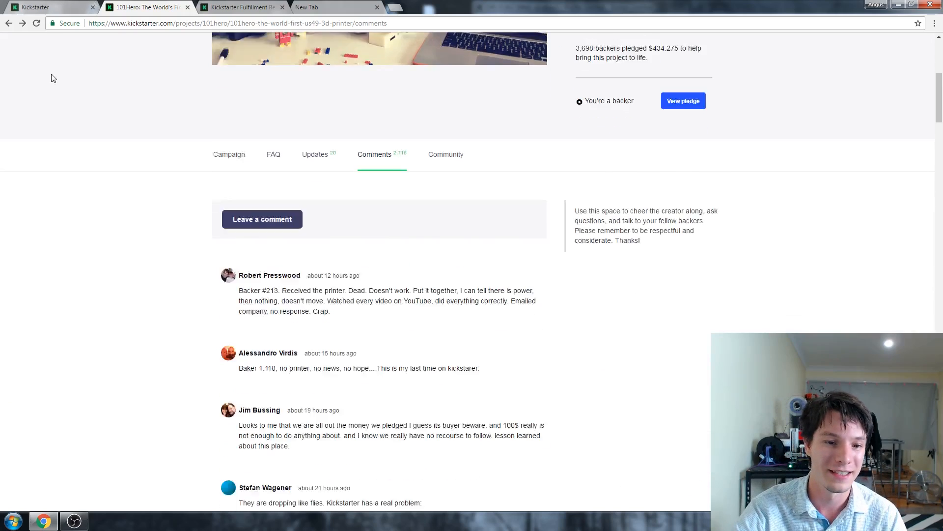
scroll("down", 3)
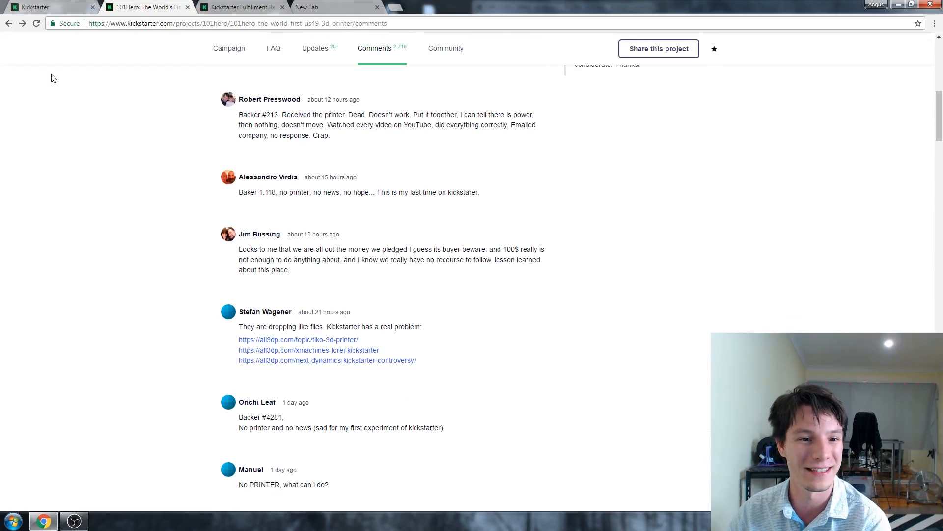